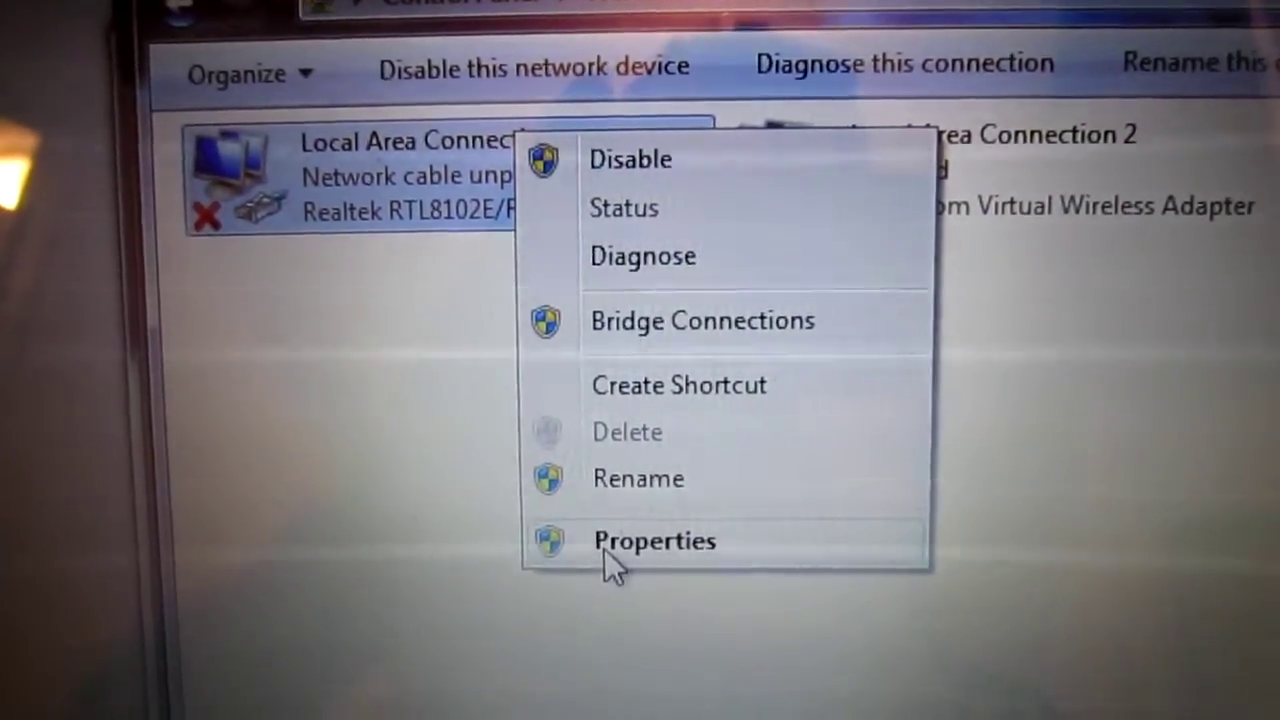
# - Open the Local Area Connection adapter's properties in Network Connections
pyautogui.click(653, 540)
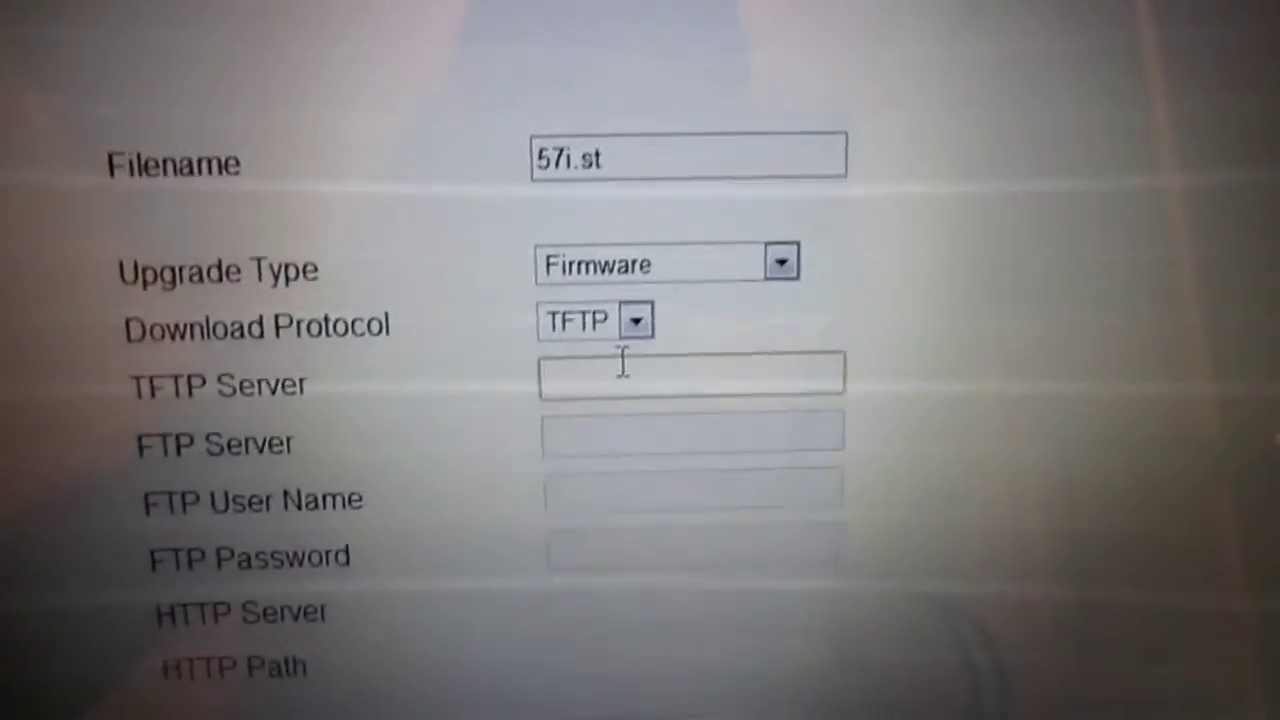
# - Begin entering the TFTP server address, typing '19' so far
pyautogui.write('19')
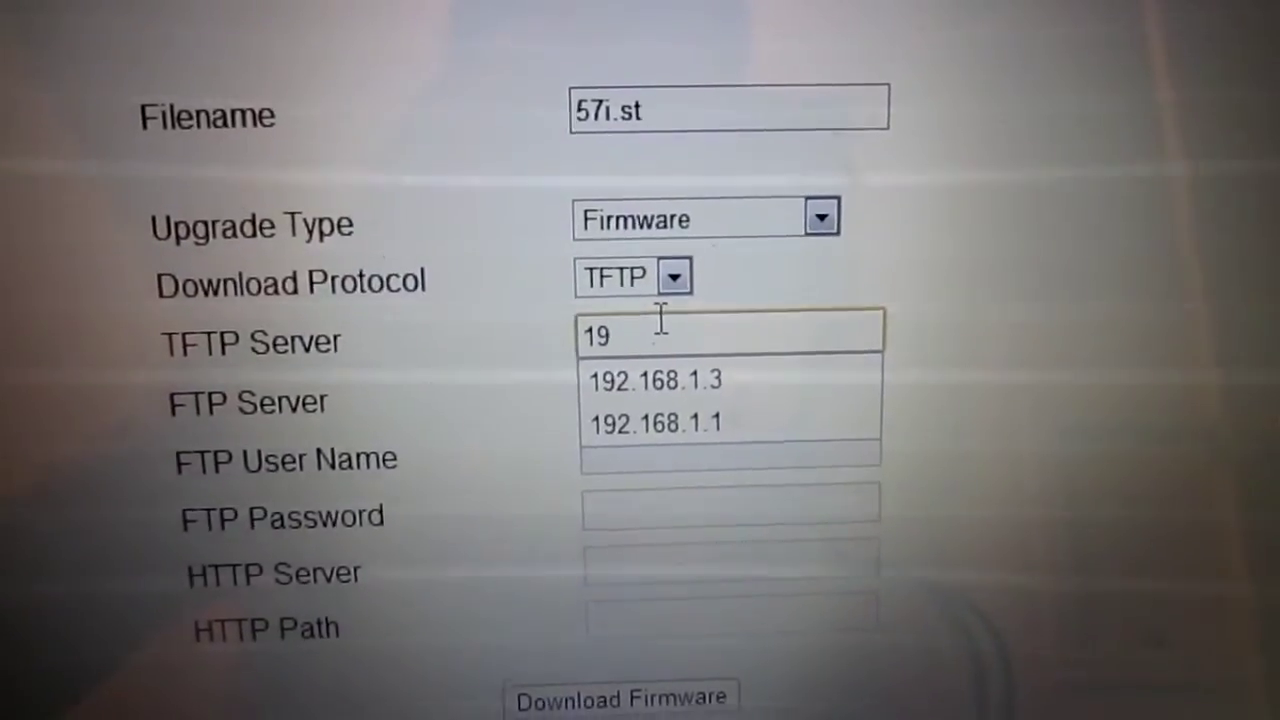